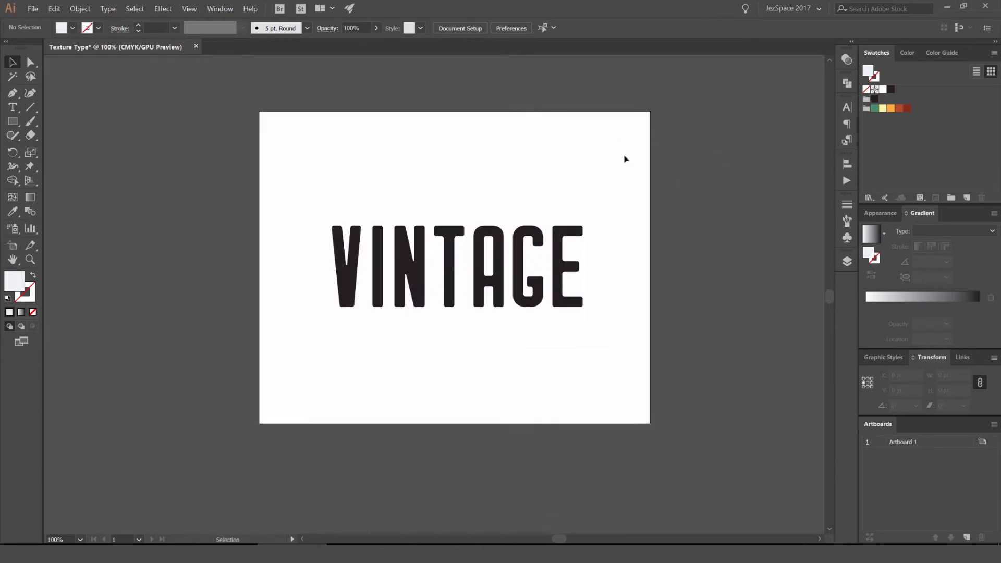
mouse_move(812, 489)
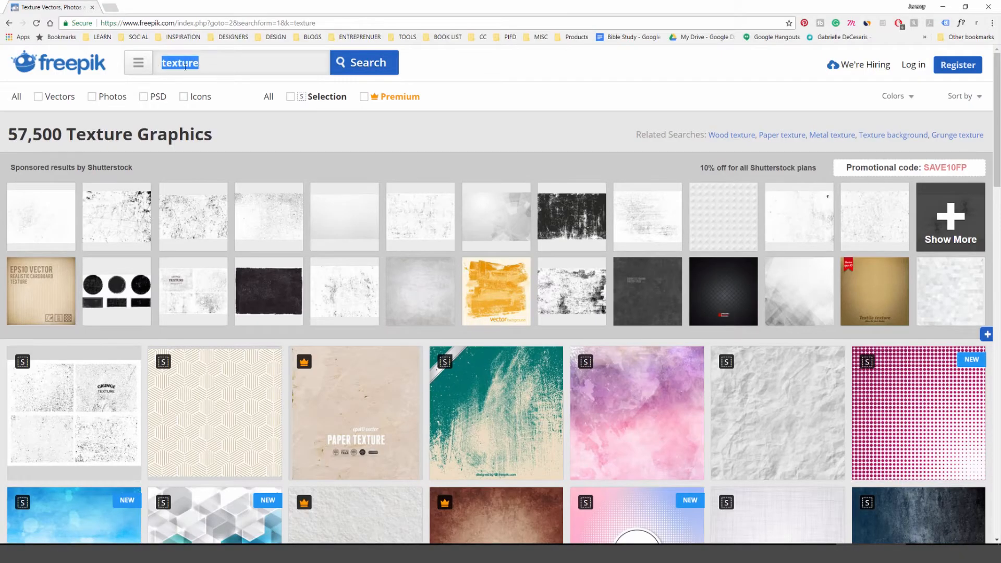
Filter the Freepik texture results to Vectors only and browse through them.
scroll(down, 3)
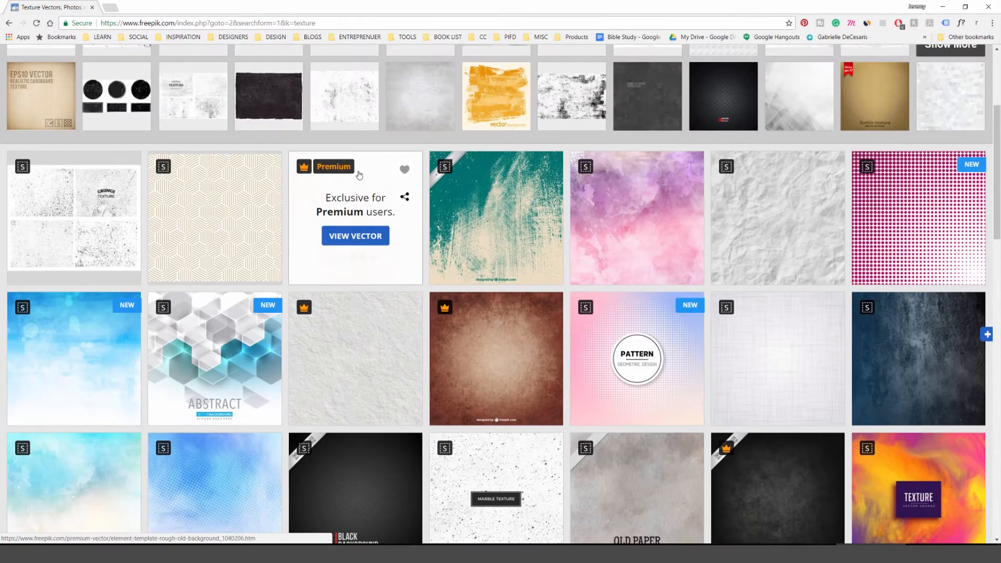
scroll(up, 3)
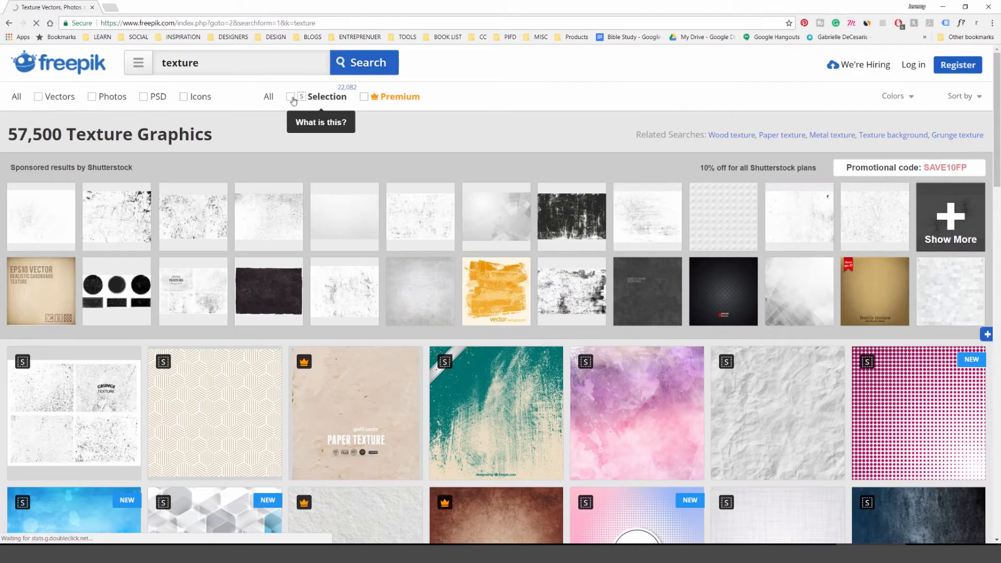
click(40, 96)
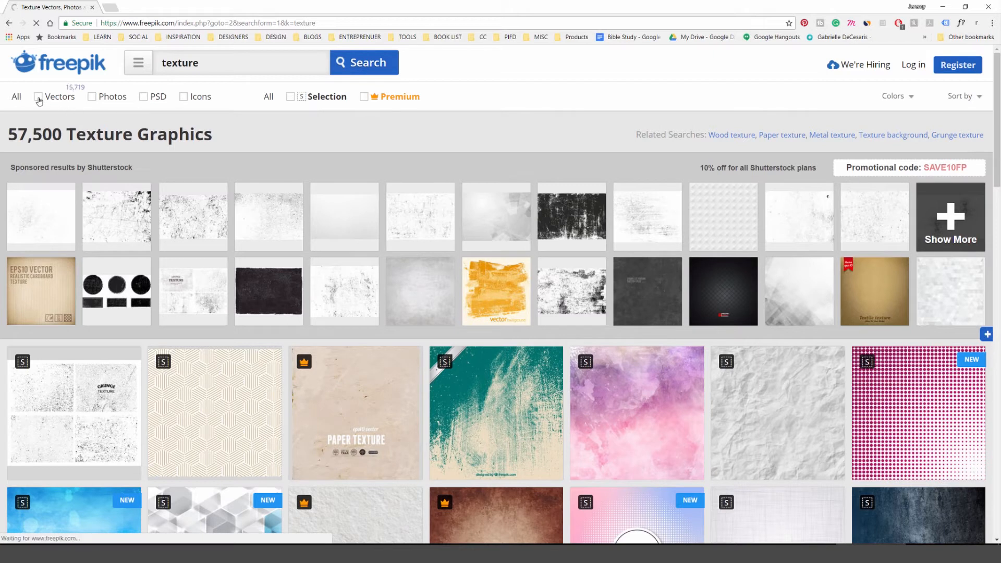
click(38, 96)
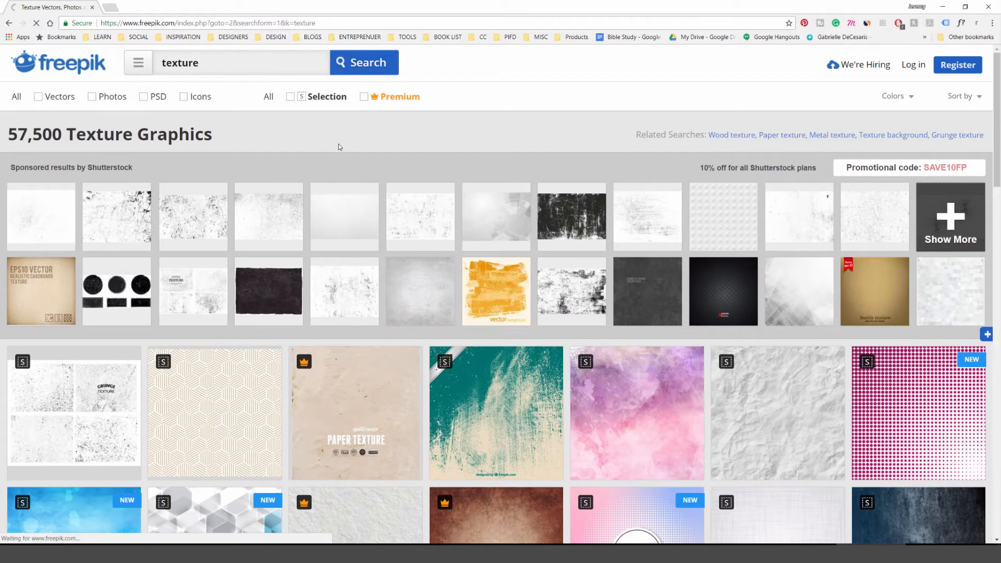
scroll(down, 3)
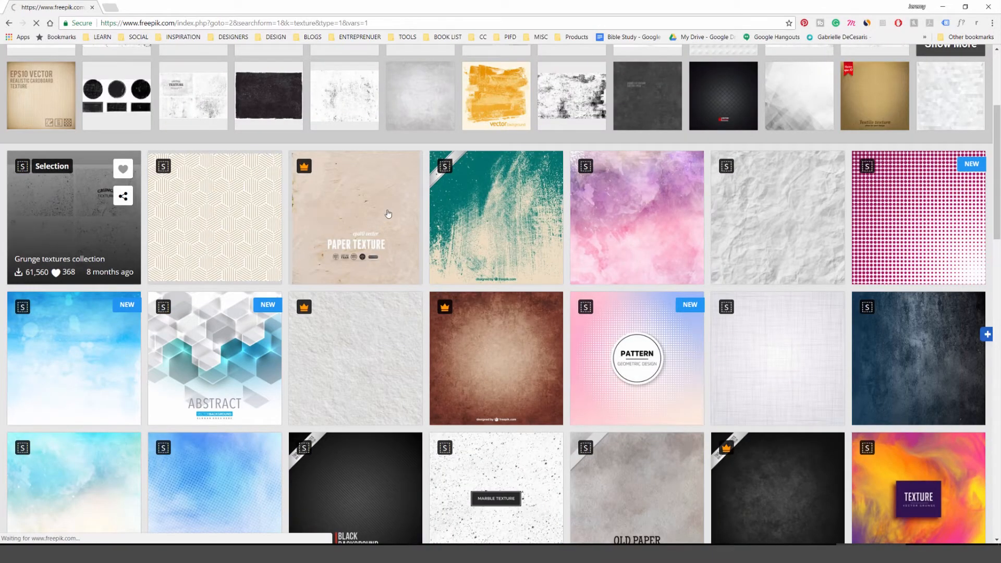
scroll(down, 3)
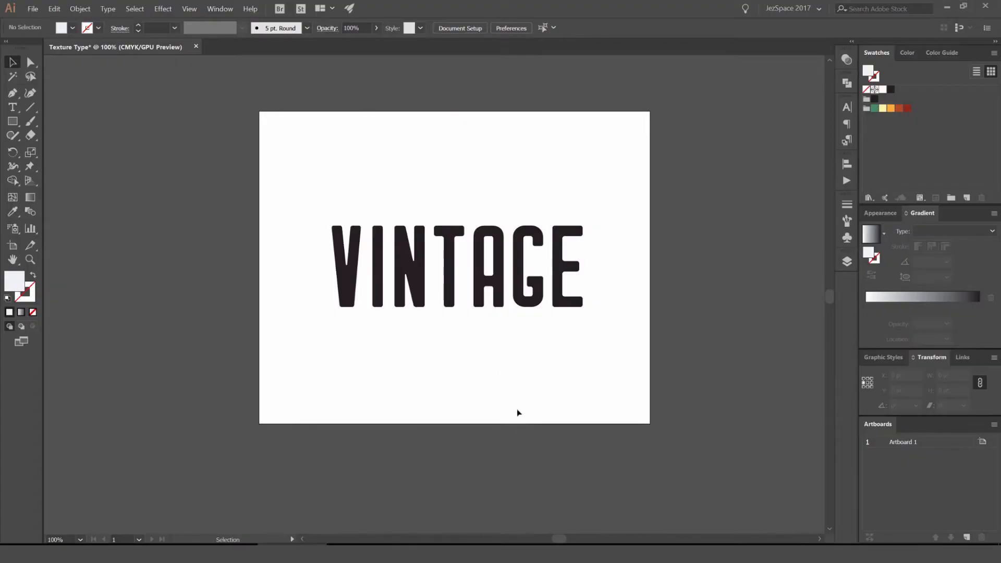
mouse_move(258, 476)
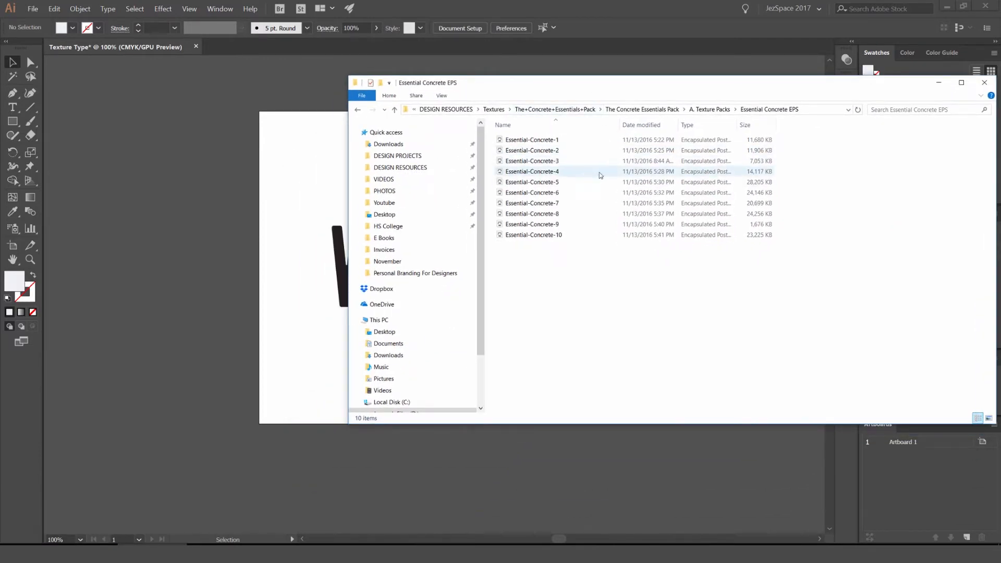
Open Essential-Concrete-3.eps in its own tab, then return to the Texture Type (VINTAGE) document.
click(983, 82)
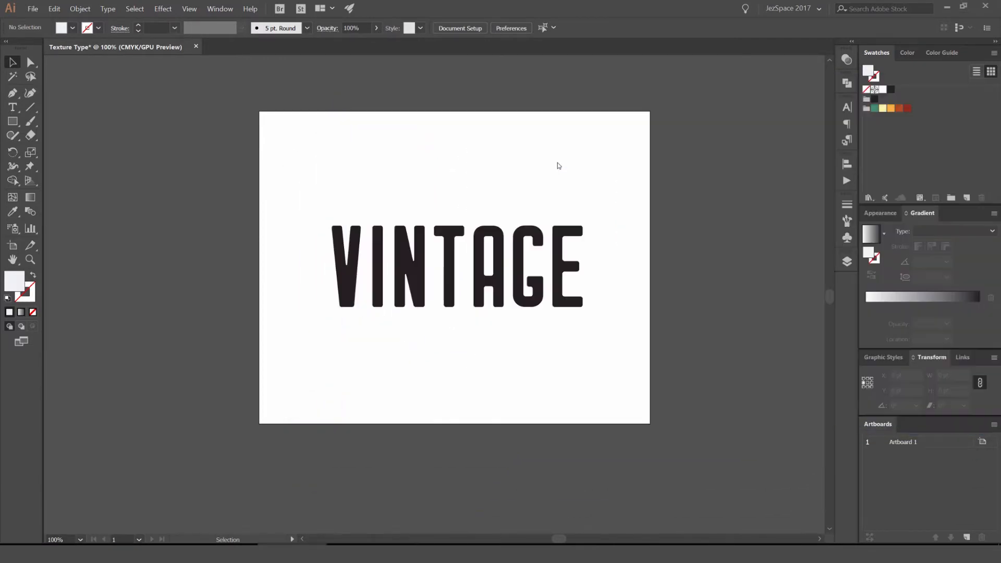
click(288, 47)
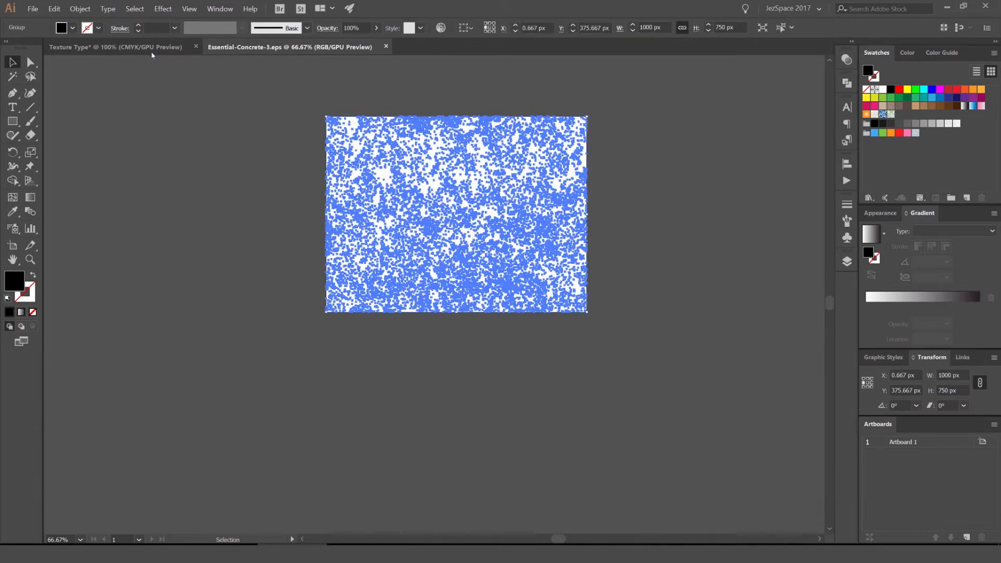
click(115, 47)
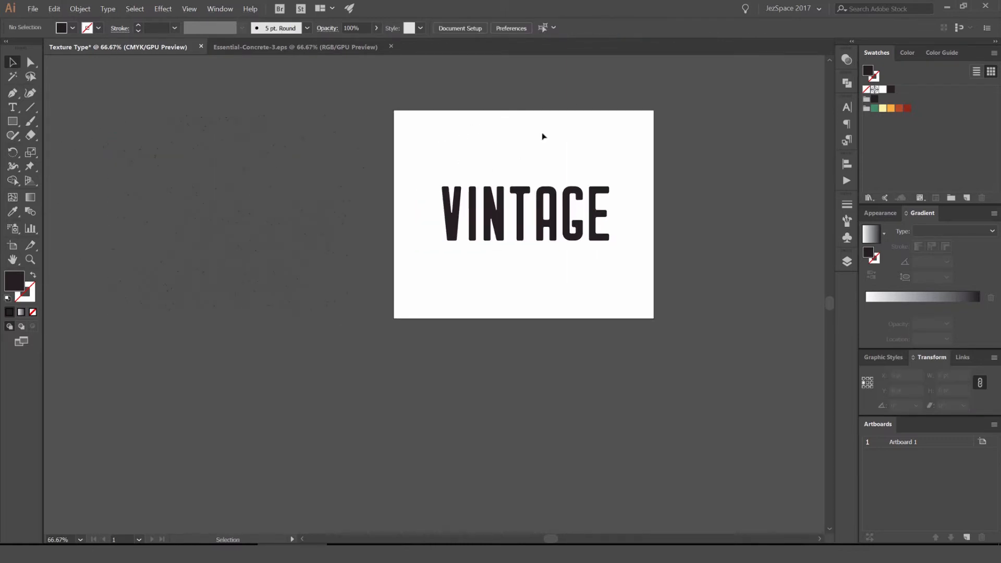
Draw a rectangle over the artboard and fill it dark red as the background.
click(13, 121)
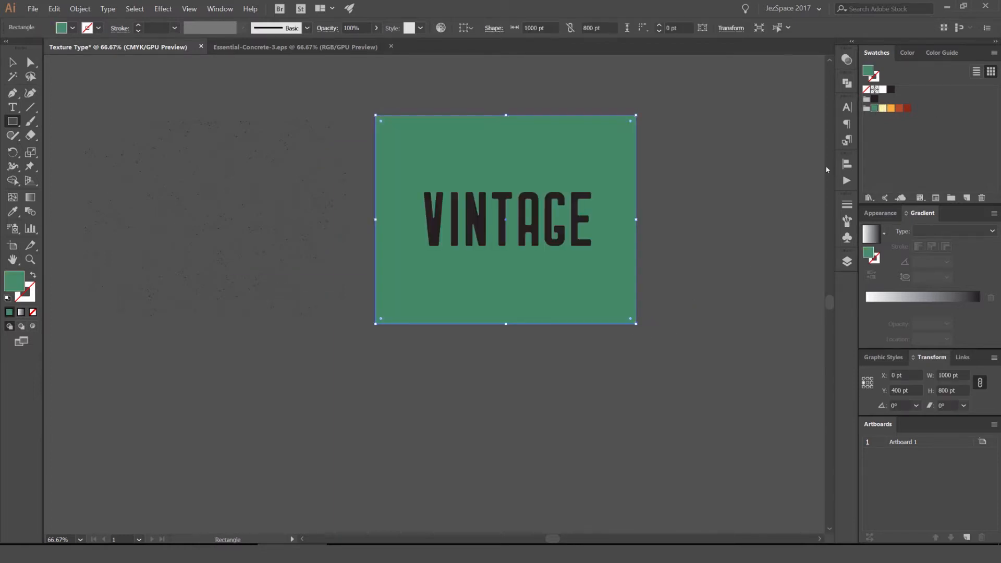
click(891, 109)
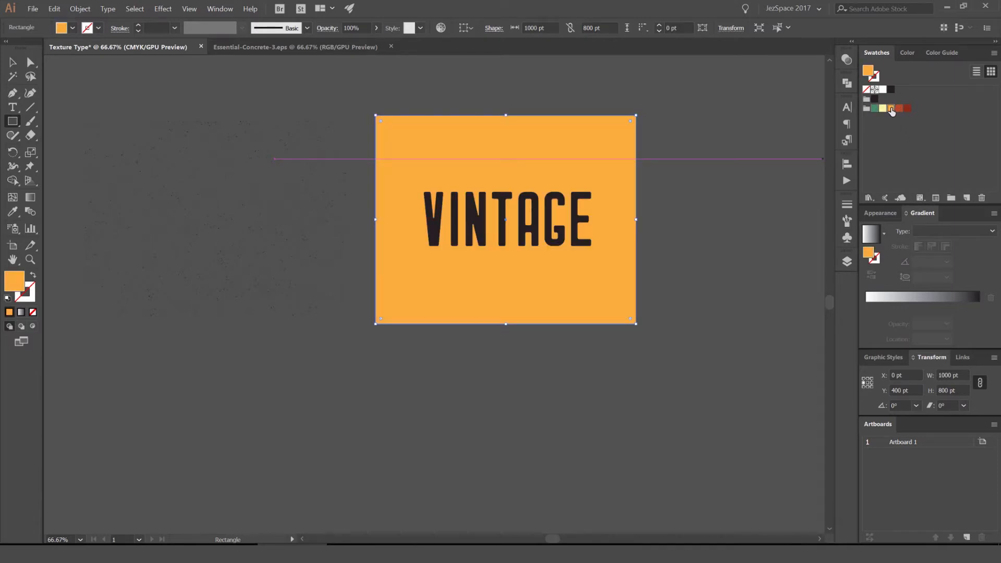
click(907, 108)
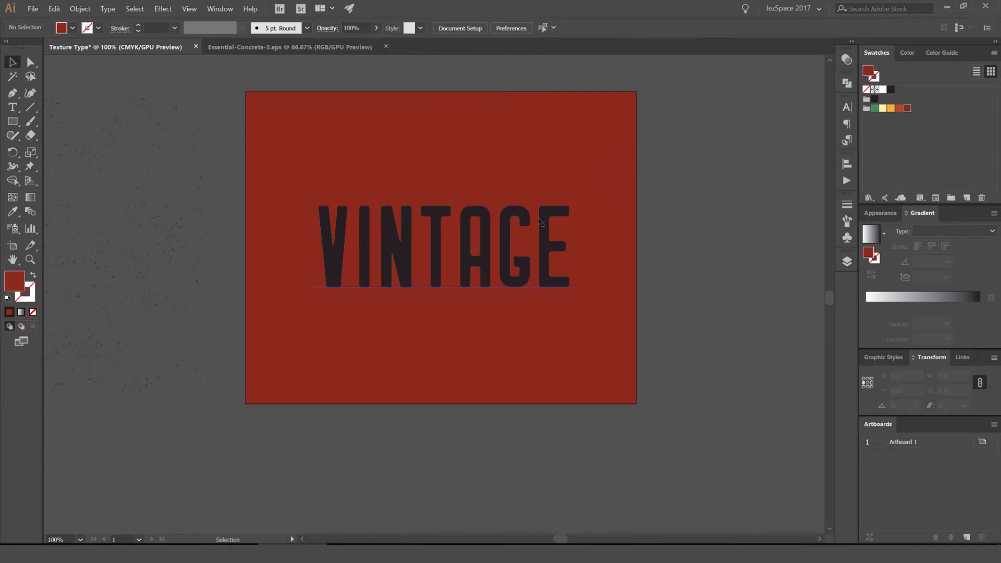
Select the VINTAGE text and settle on a warm yellow fill after trying orange and pale yellow.
click(444, 249)
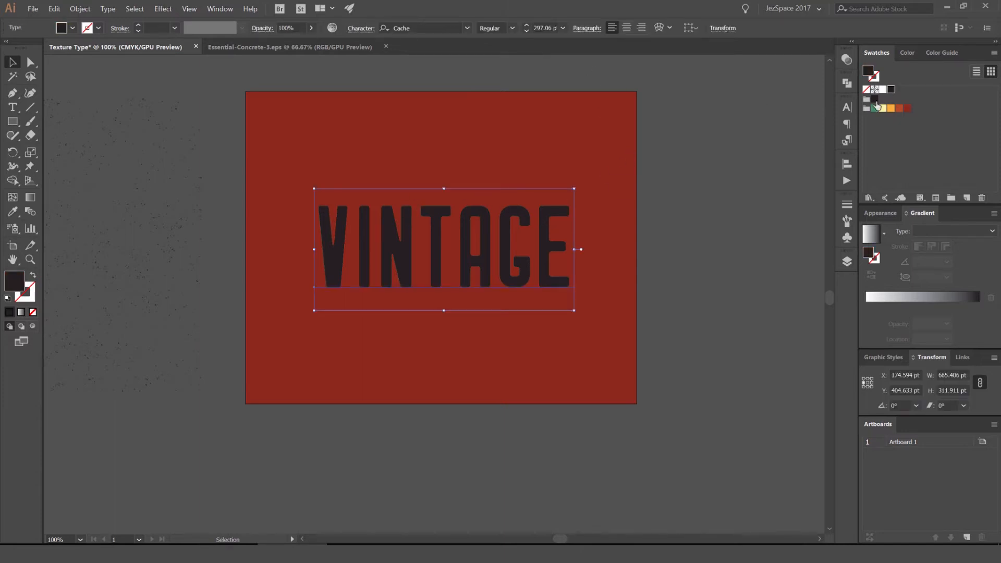
click(890, 108)
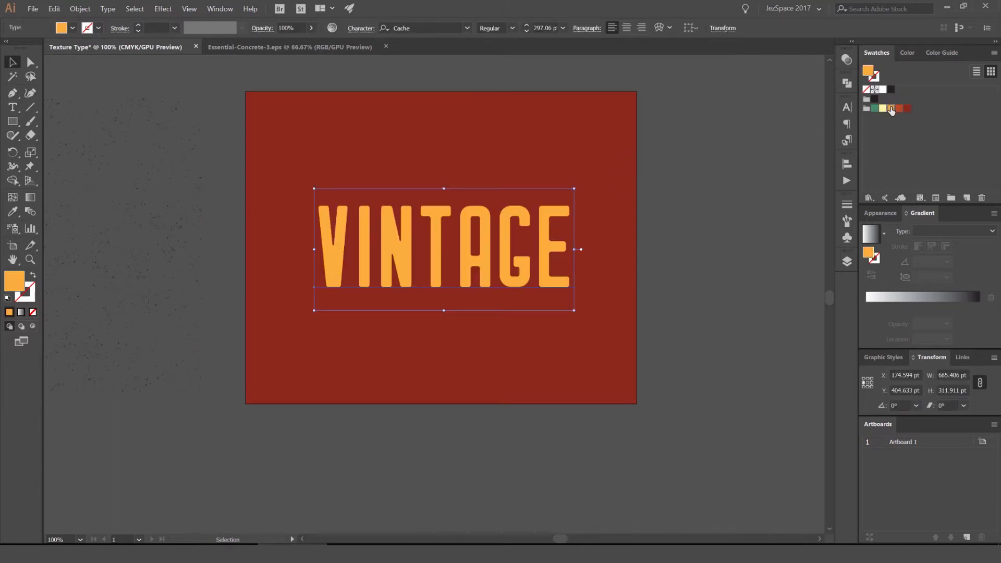
click(887, 109)
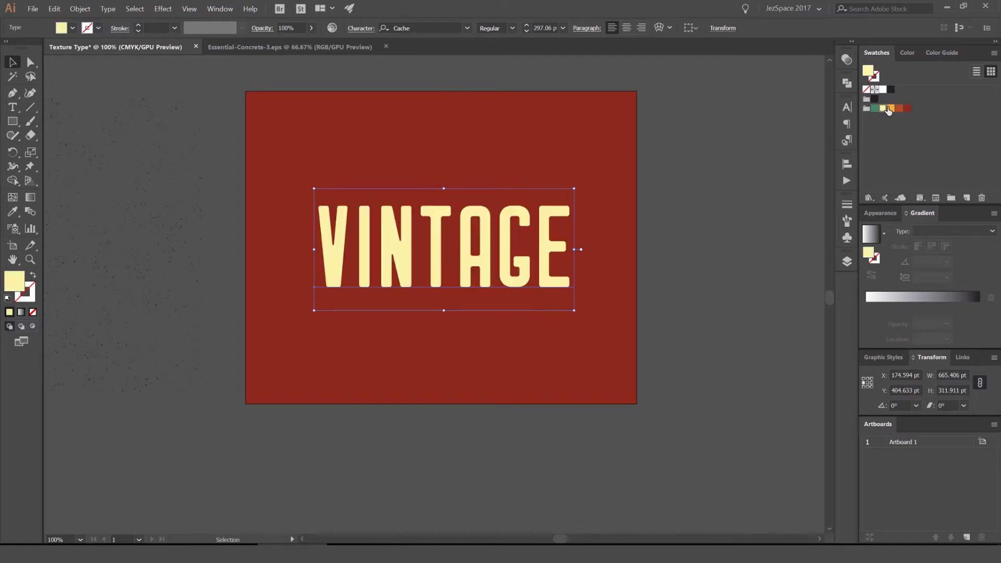
click(886, 109)
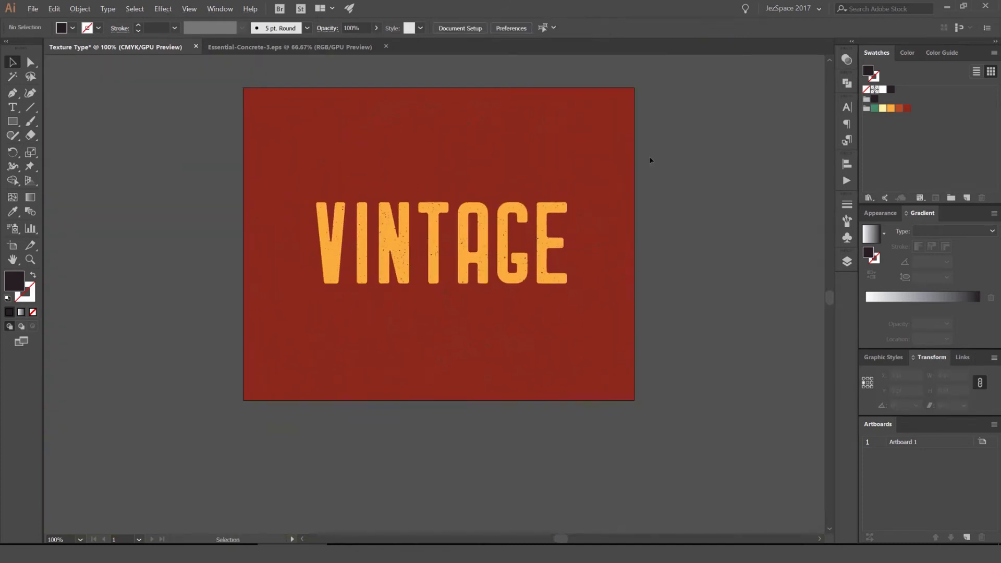
mouse_move(536, 165)
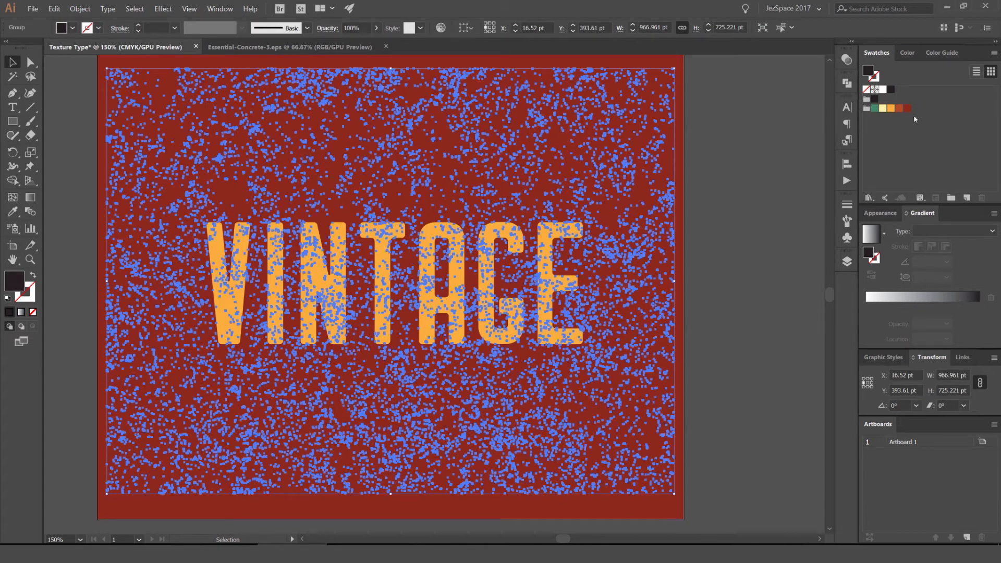
Fill the pasted concrete texture group with the dark red swatch.
click(908, 108)
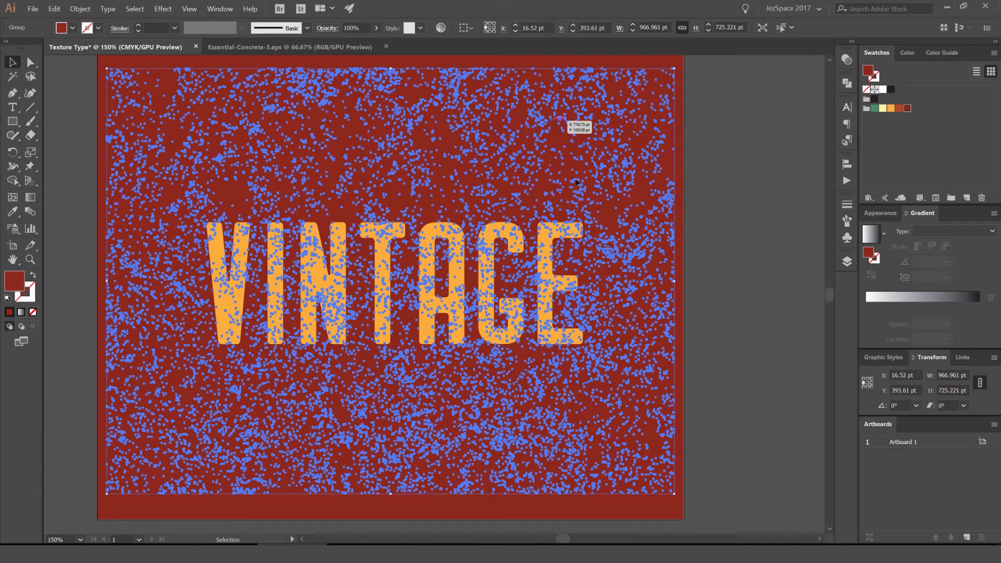
mouse_move(741, 114)
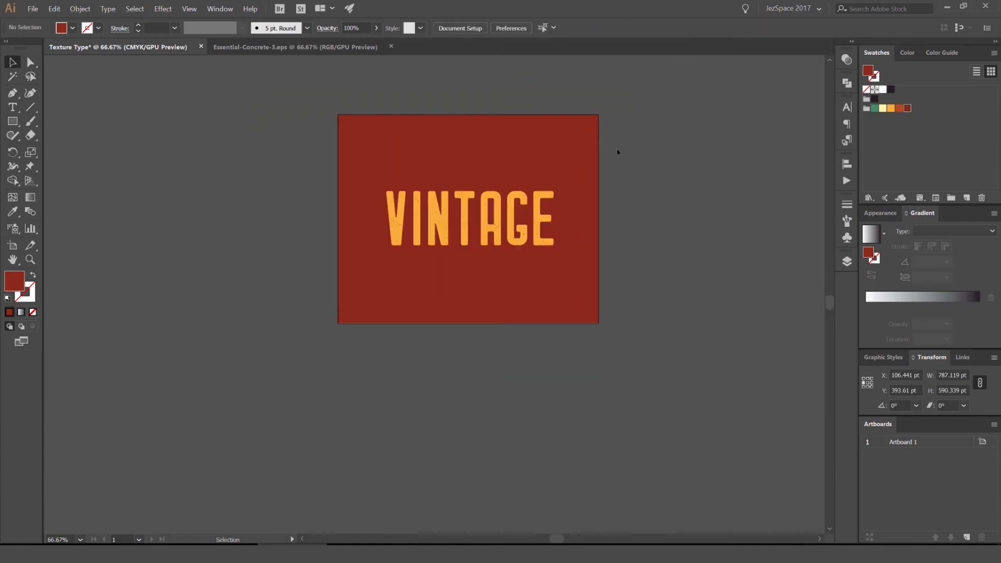
Fill the blue texture dark red and bring up the Transparency panel from the Window menu.
click(470, 219)
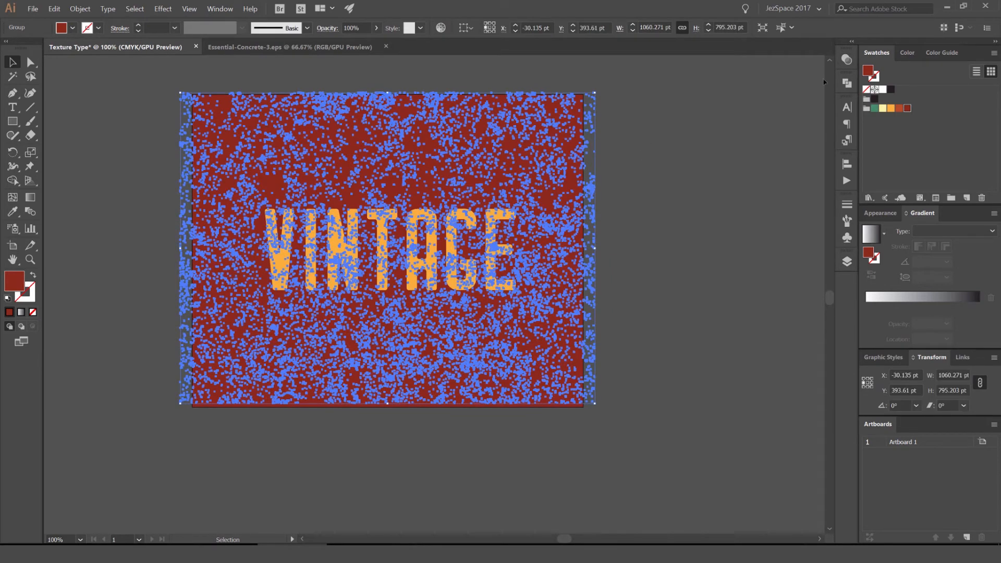
click(30, 63)
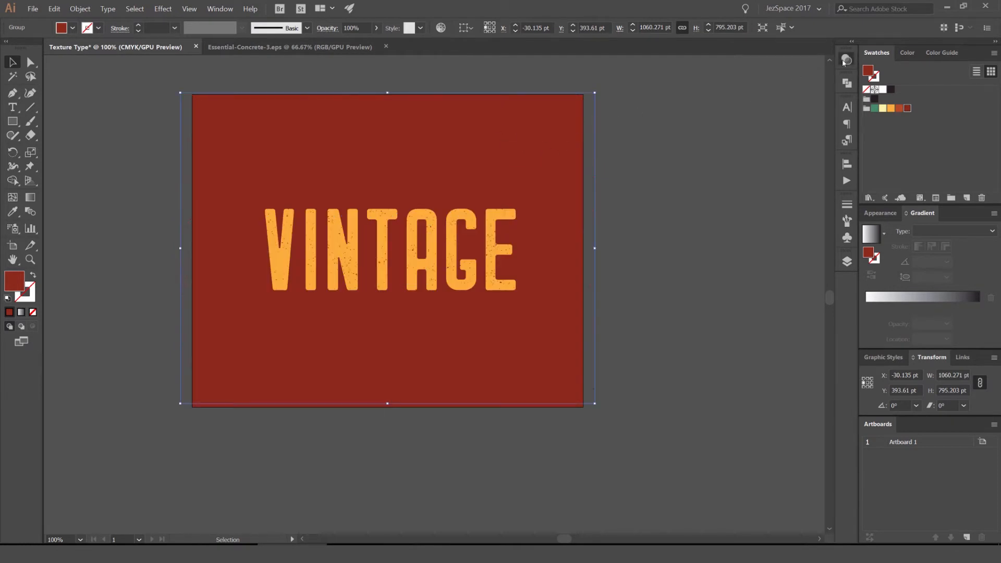
click(846, 60)
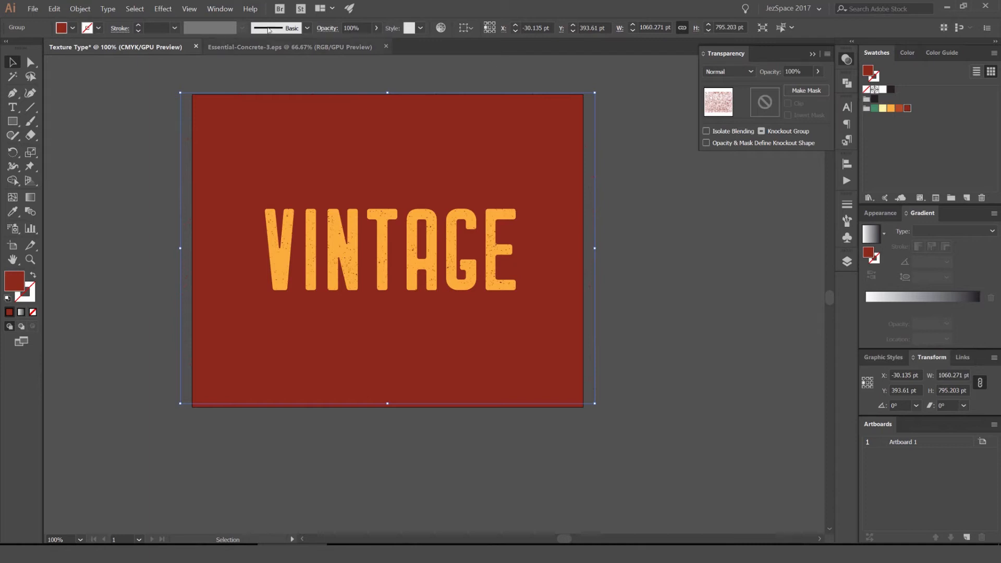
click(219, 9)
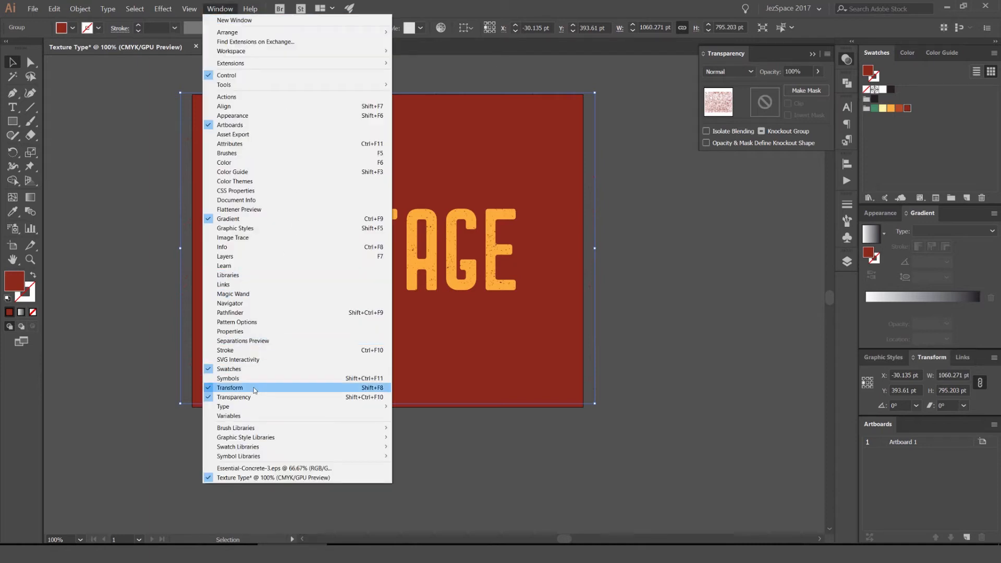
click(229, 388)
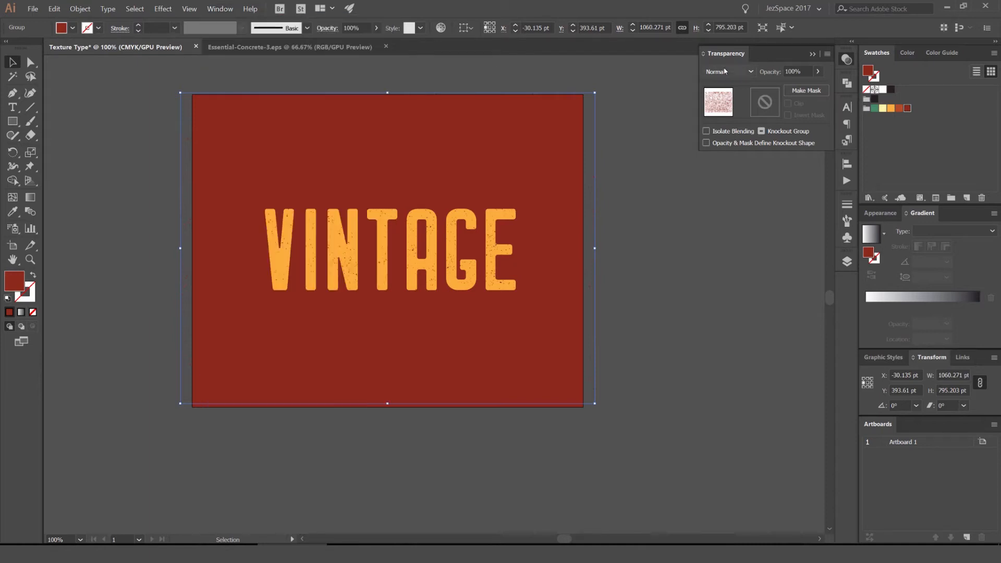
Cycle through blend modes on the texture and settle on Multiply.
click(728, 70)
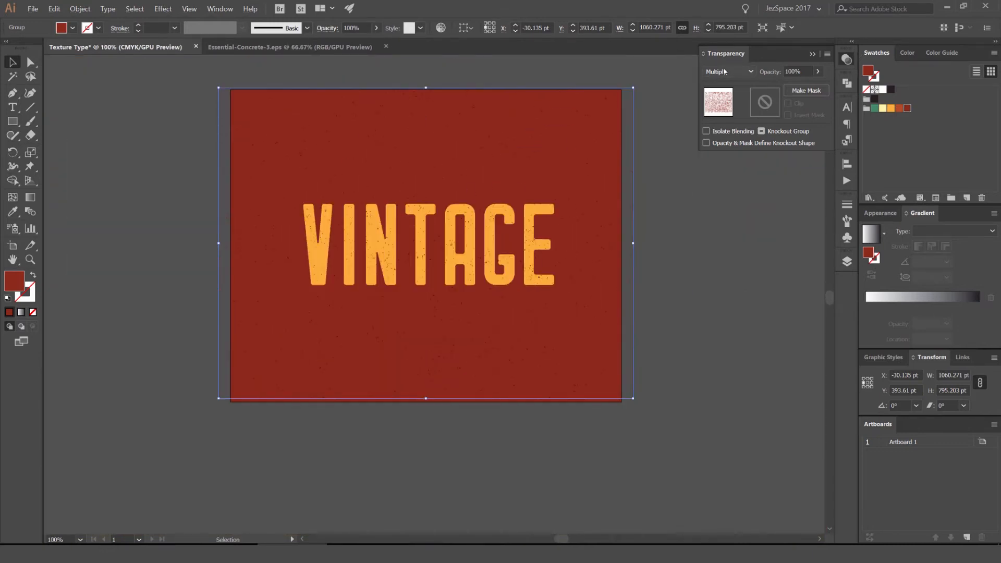
click(728, 71)
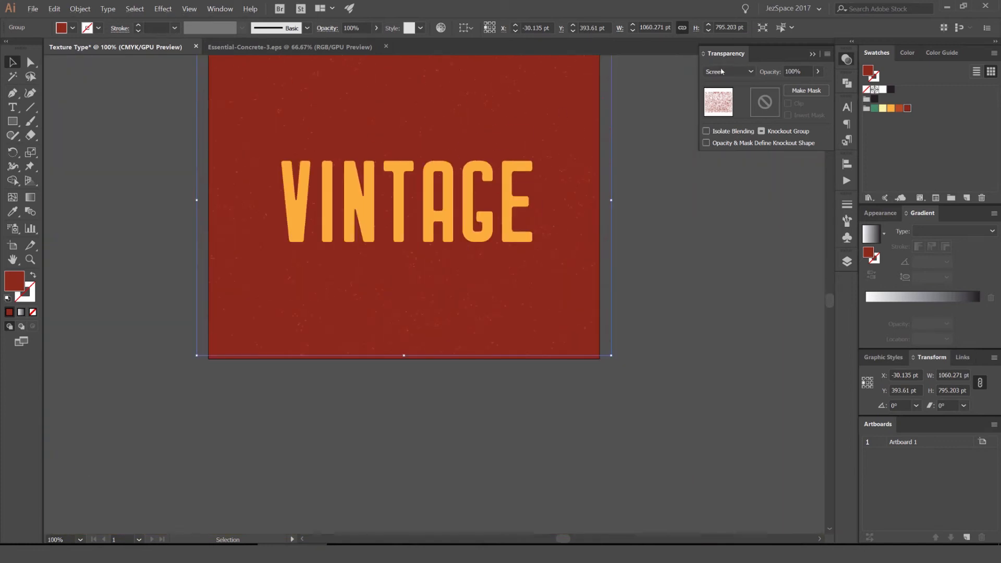
click(724, 71)
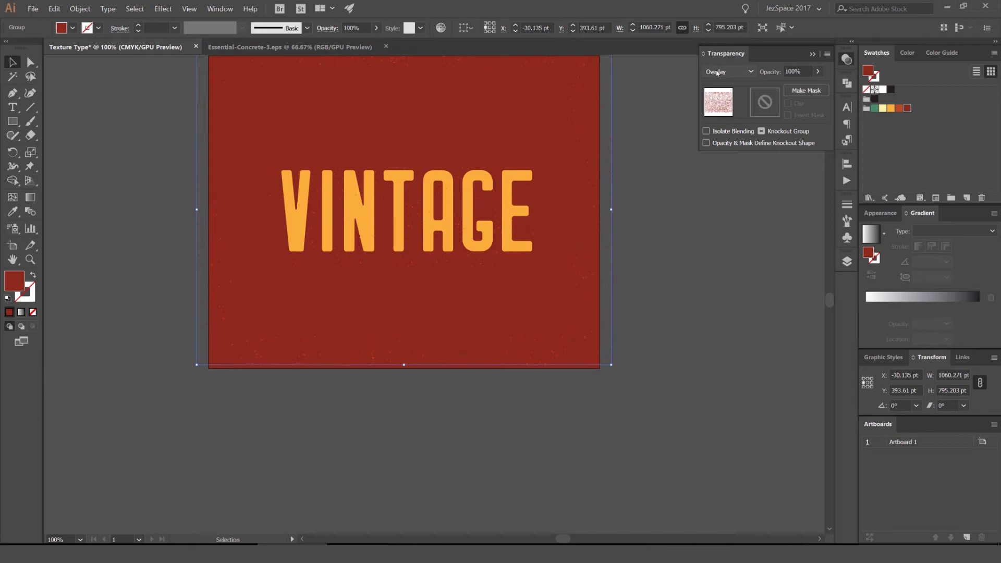
click(728, 71)
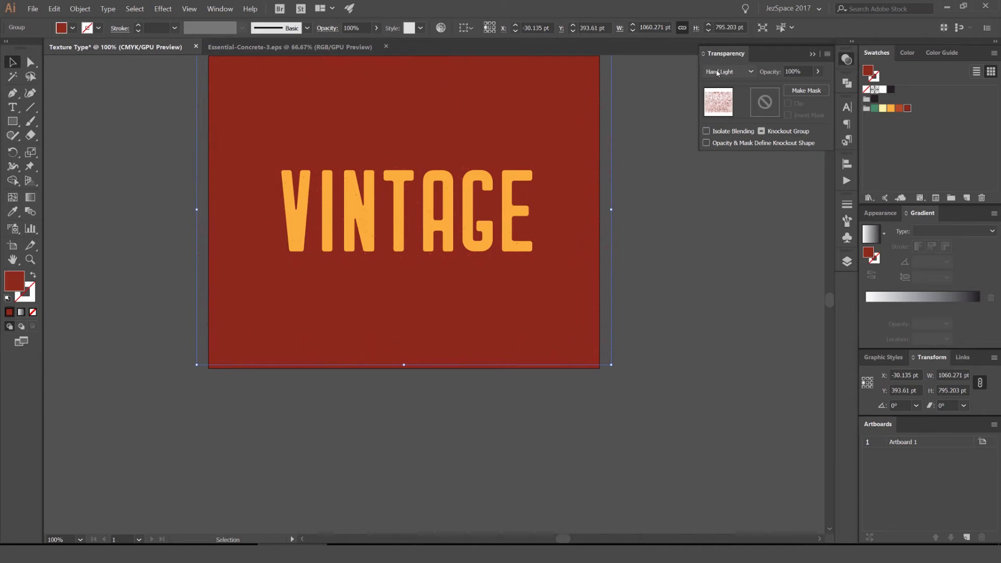
click(728, 71)
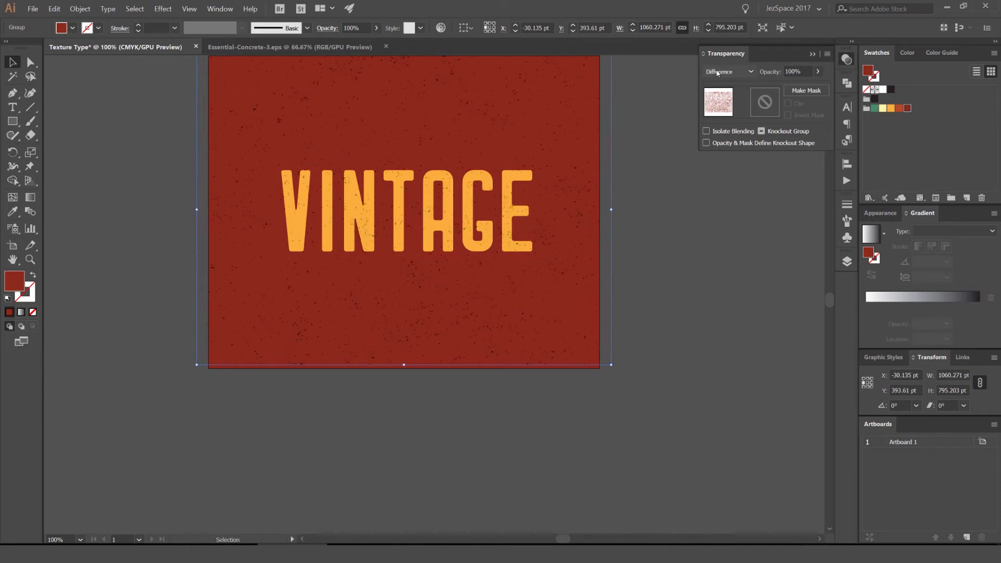
click(727, 71)
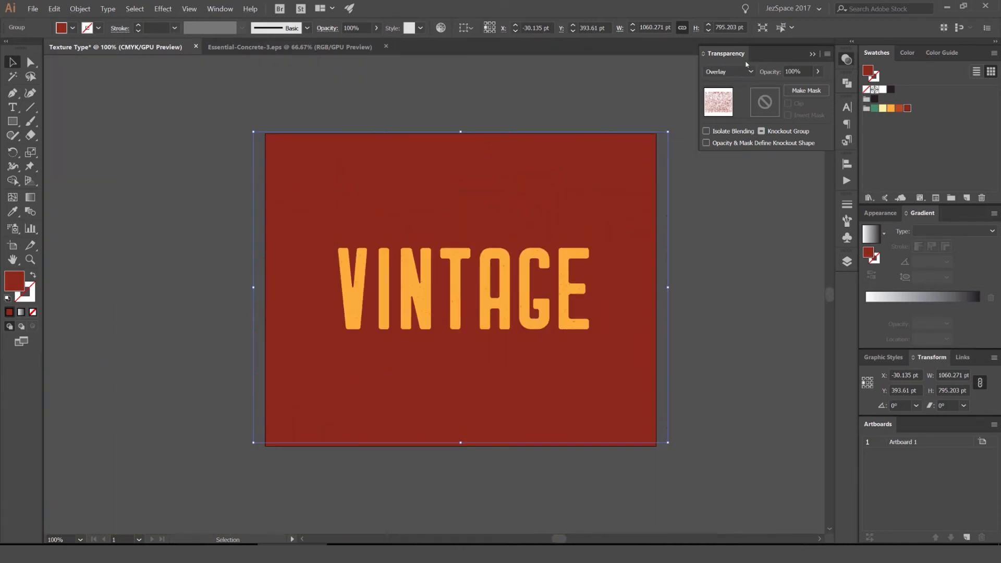
click(727, 71)
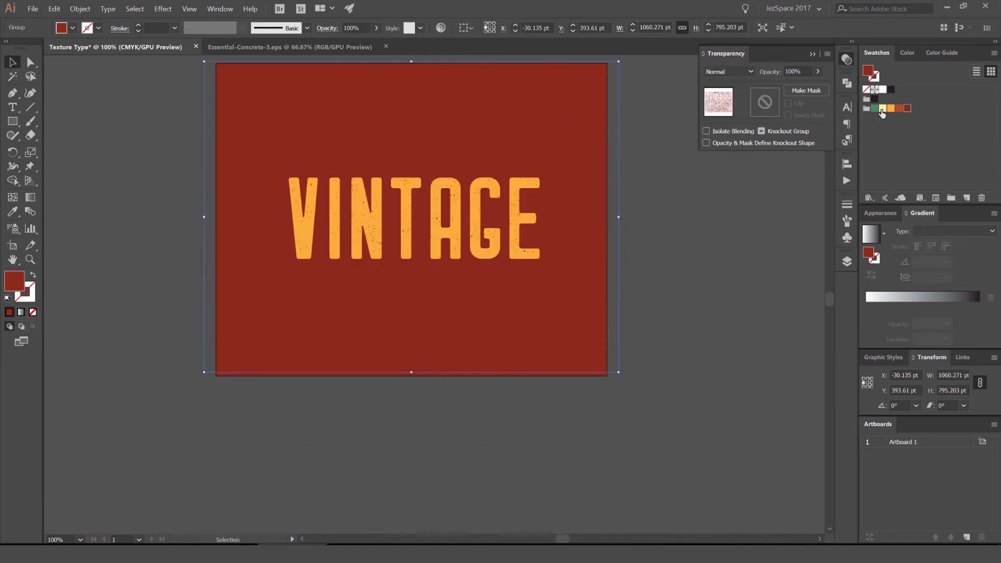
click(728, 71)
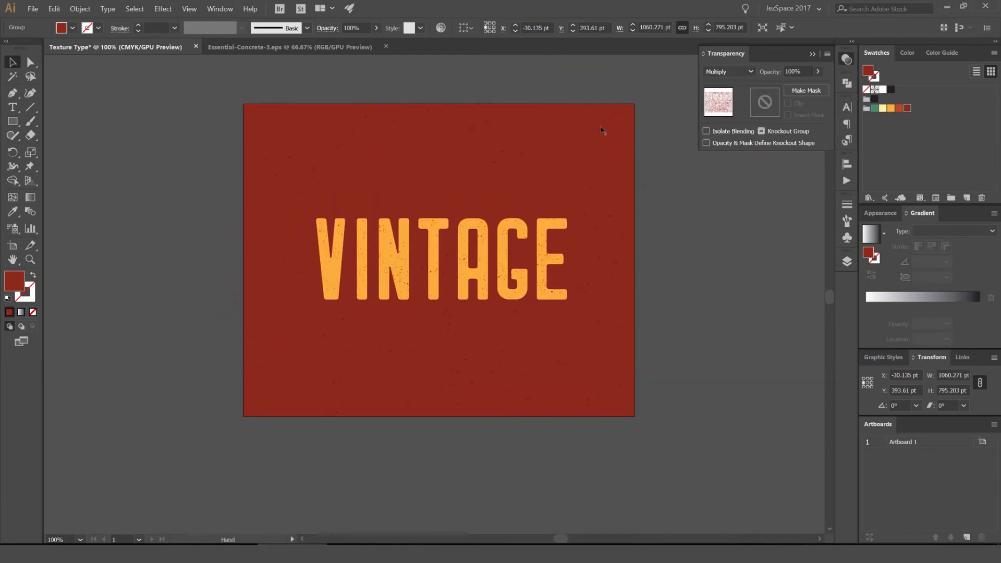
click(439, 255)
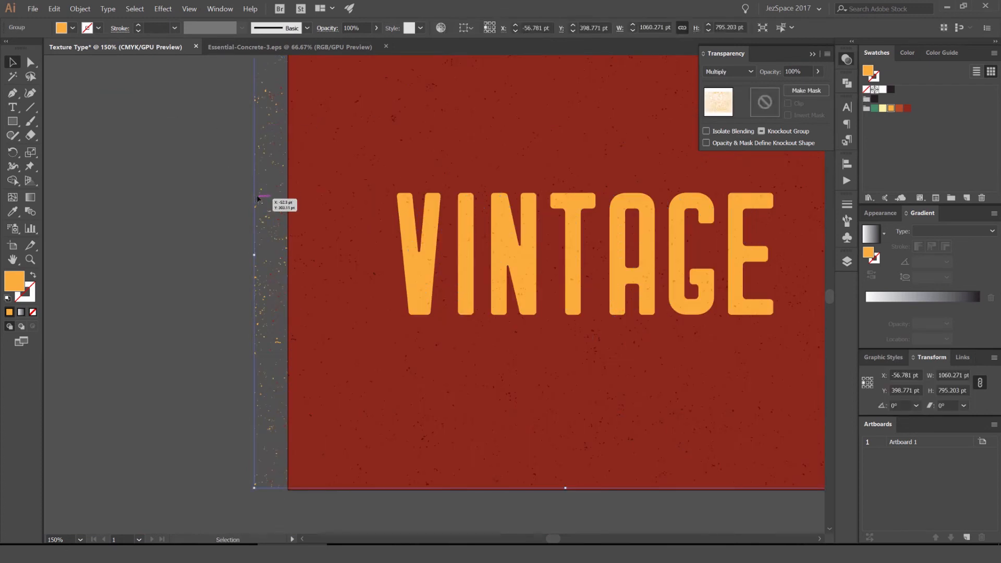
Place the yellow texture copy shifted sideways from the red speckles.
click(727, 71)
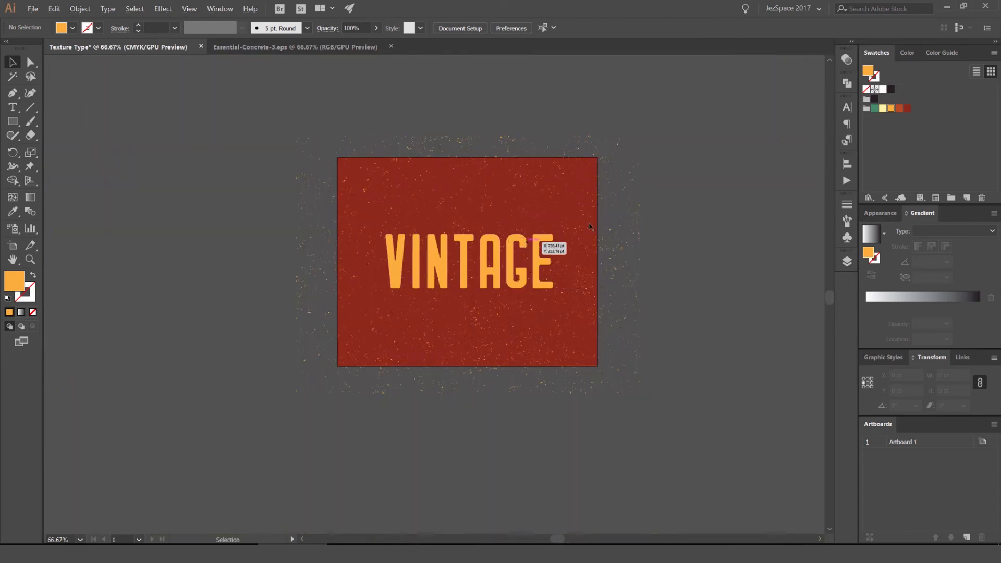
Deselect on the artboard so dark red can be set as the active fill for the next rectangle.
click(466, 262)
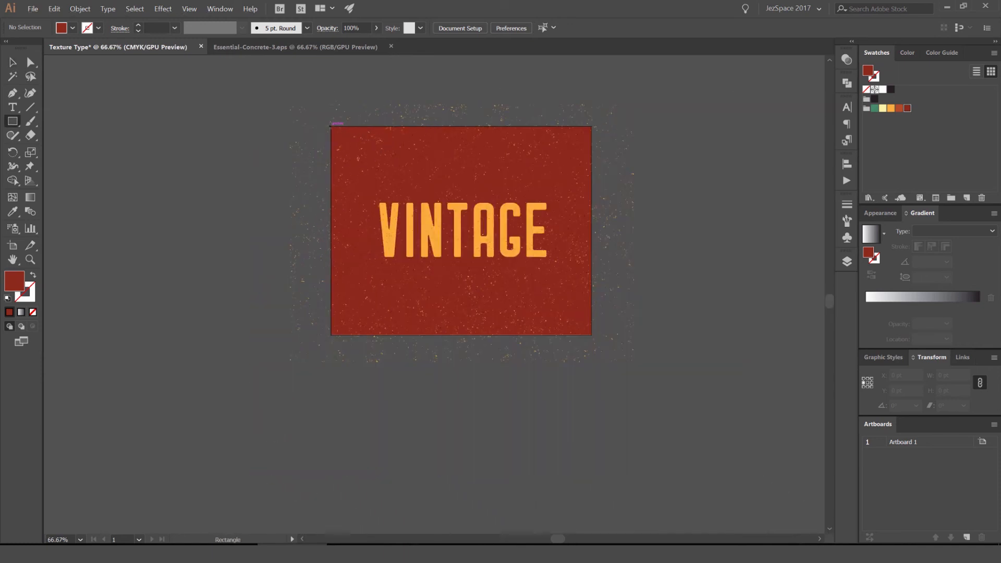
Draw an artboard-sized rectangle for the clipping mask, then glance at the concrete texture tab and return.
click(460, 230)
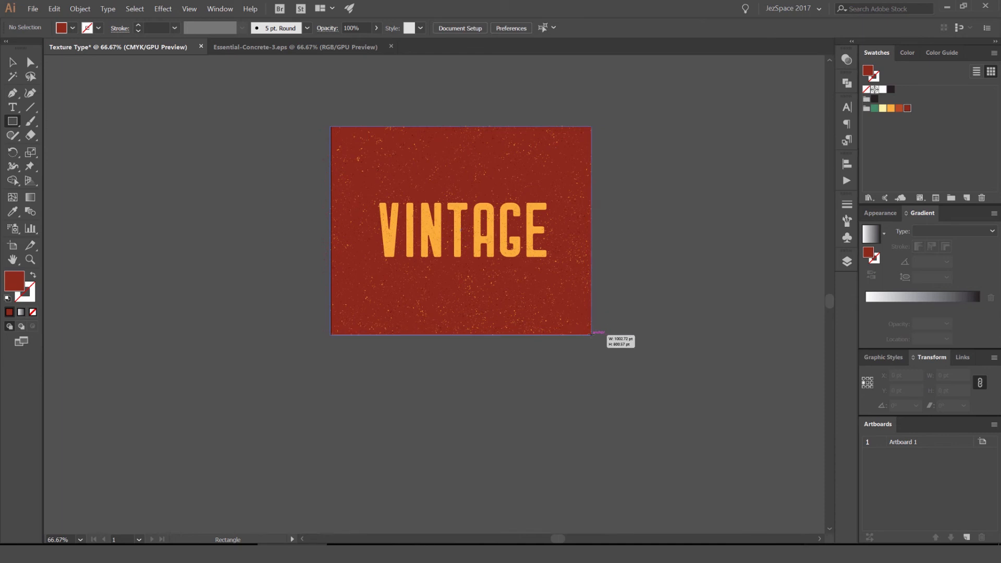
click(459, 230)
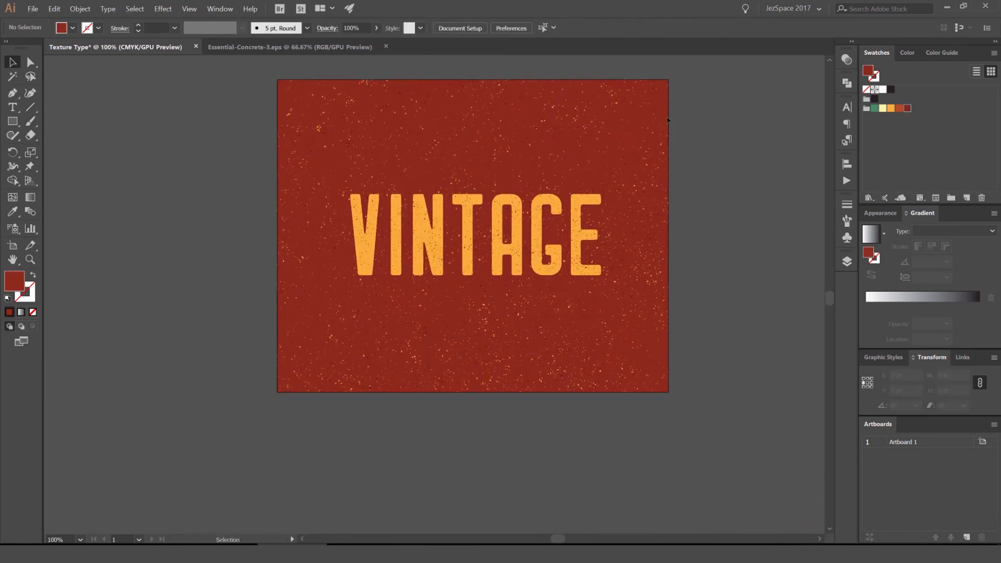
mouse_move(719, 114)
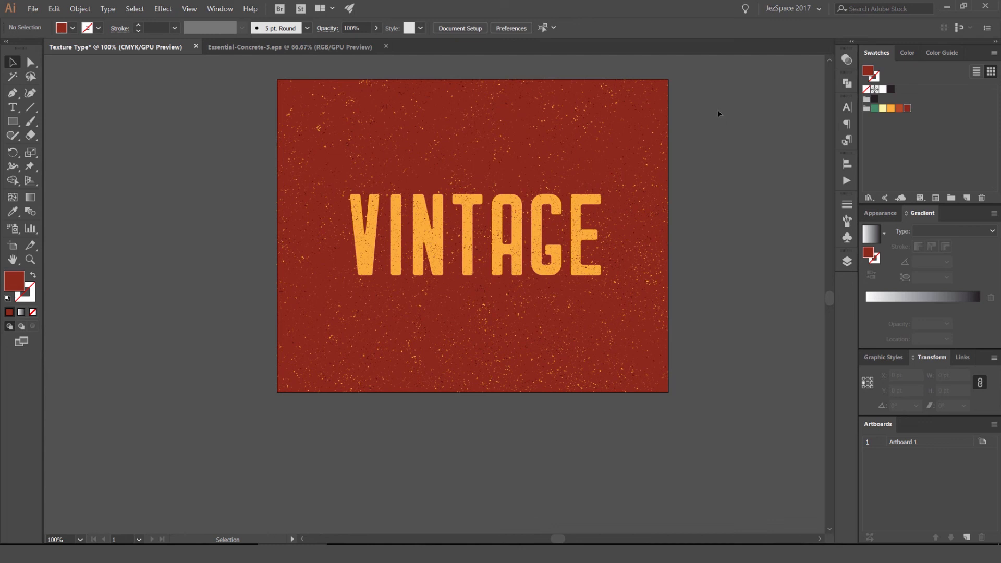
click(291, 47)
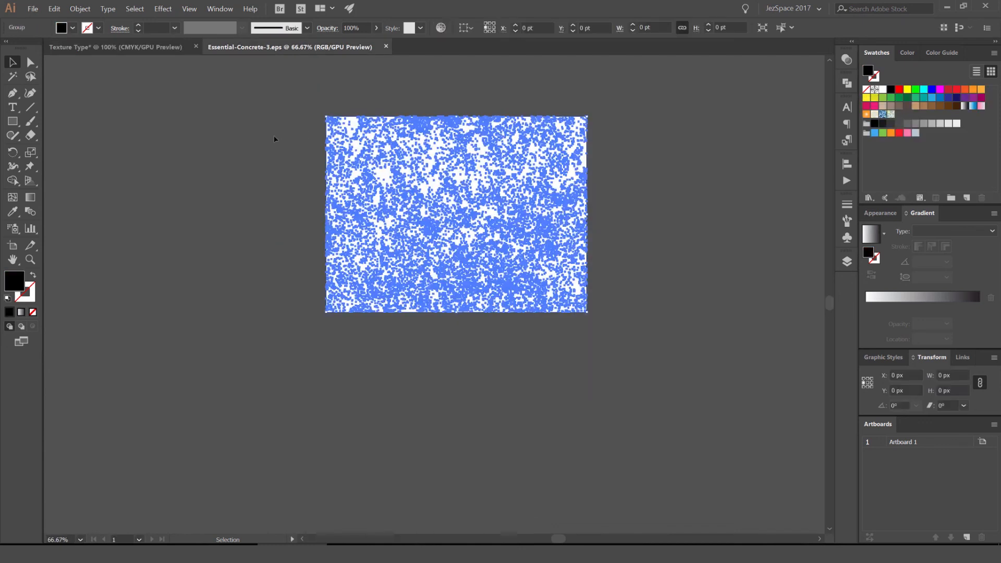
click(114, 47)
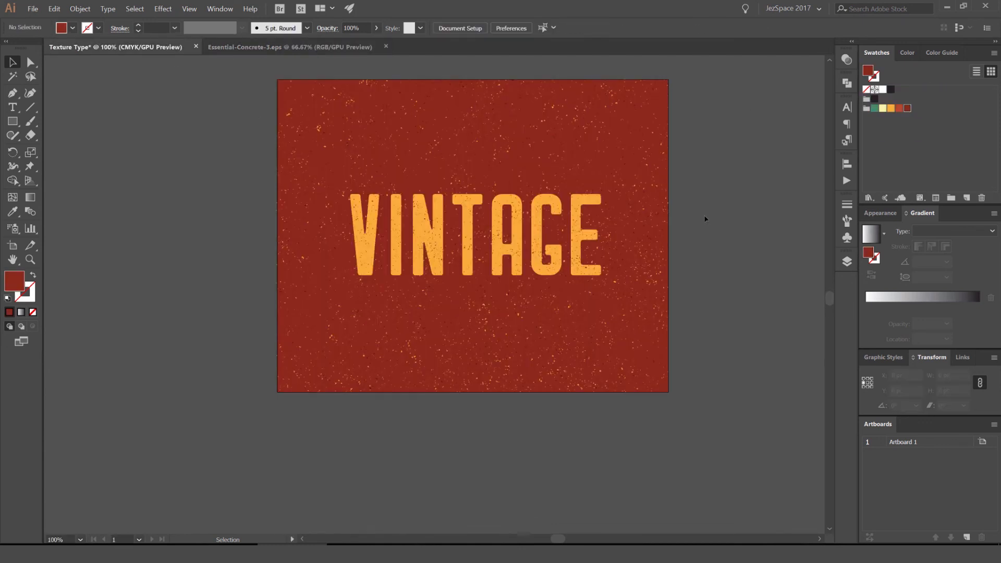